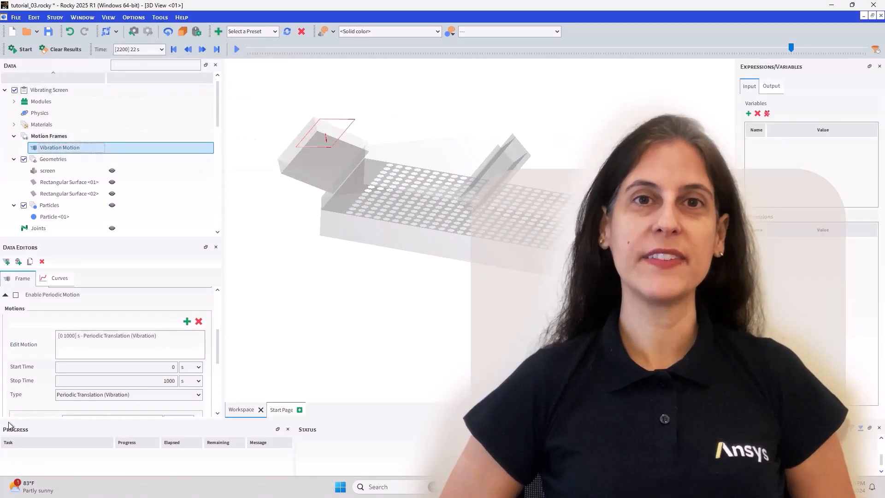
Step: Link the Vibration Motion's Initial Frequency to a new input variable named Frequency
{"action": "scroll", "scroll_direction": "down", "scroll_amount": 3}
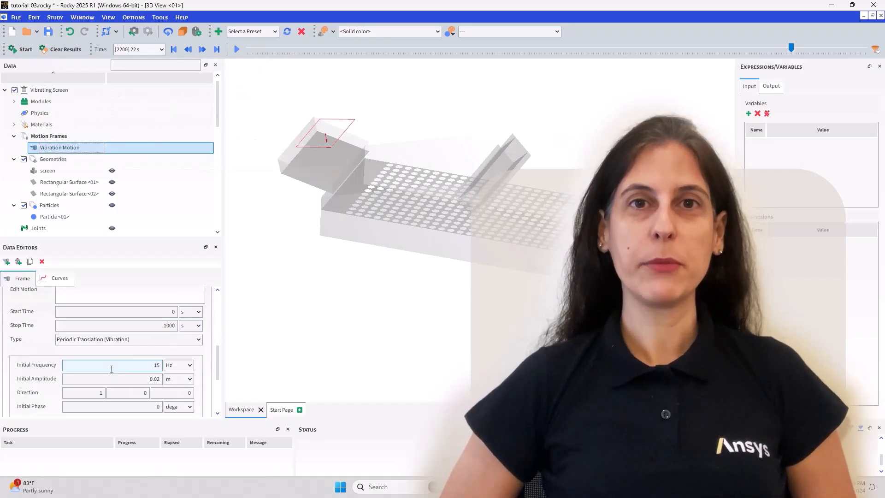
{"action": "type", "text": "Frequency"}
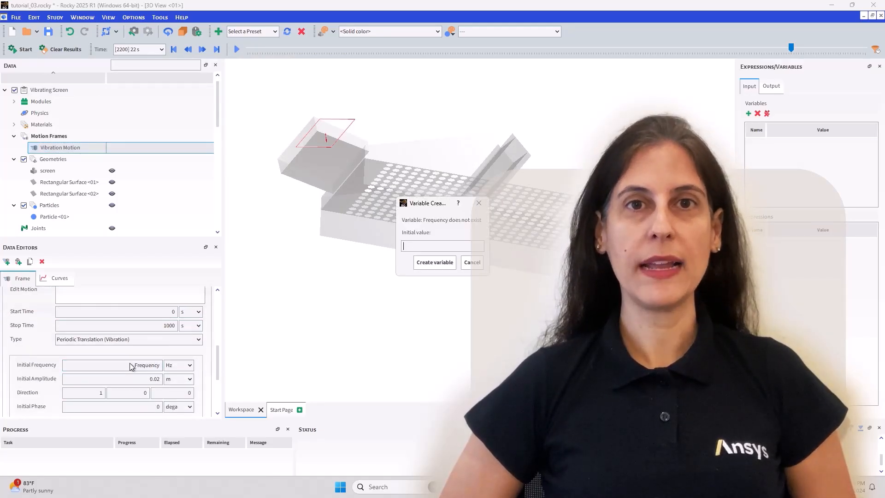
{"action": "left_click", "coordinate": [434, 262]}
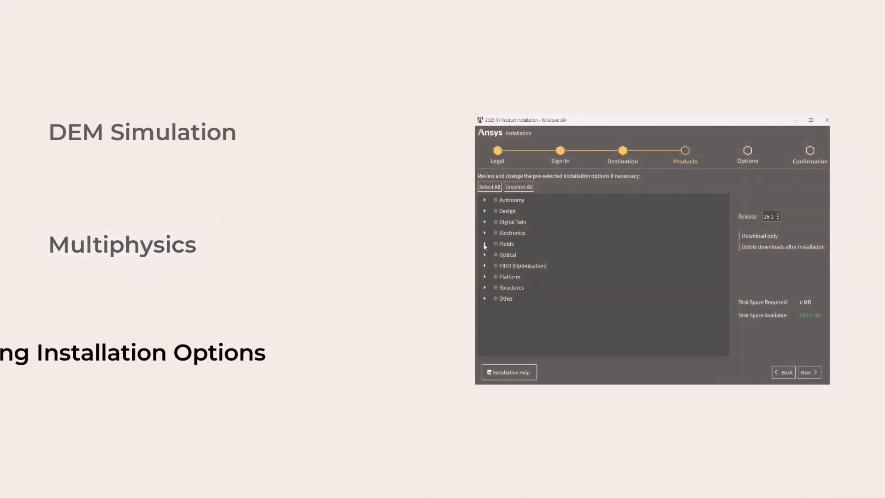
Step: Advance the slideshow to the DEM Simulation, Multiphysics and installation highlights slide
{"action": "left_click", "coordinate": [484, 243]}
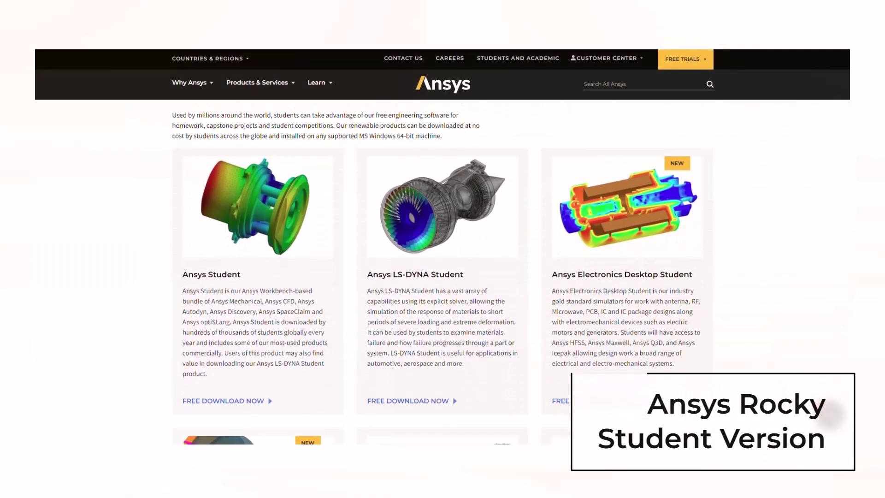
Step: Reach the Ansys Rocky Student Add-Ins download page from the student software site
{"action": "left_click", "coordinate": [223, 401]}
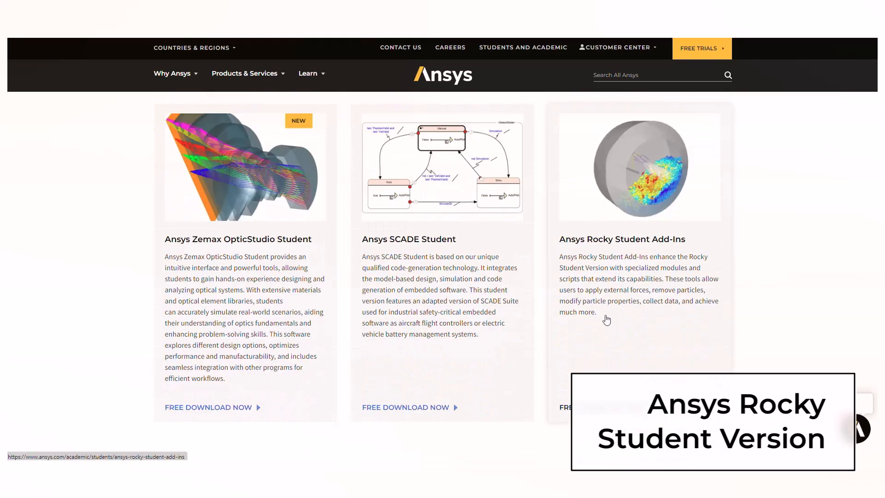
{"action": "left_click", "coordinate": [621, 239]}
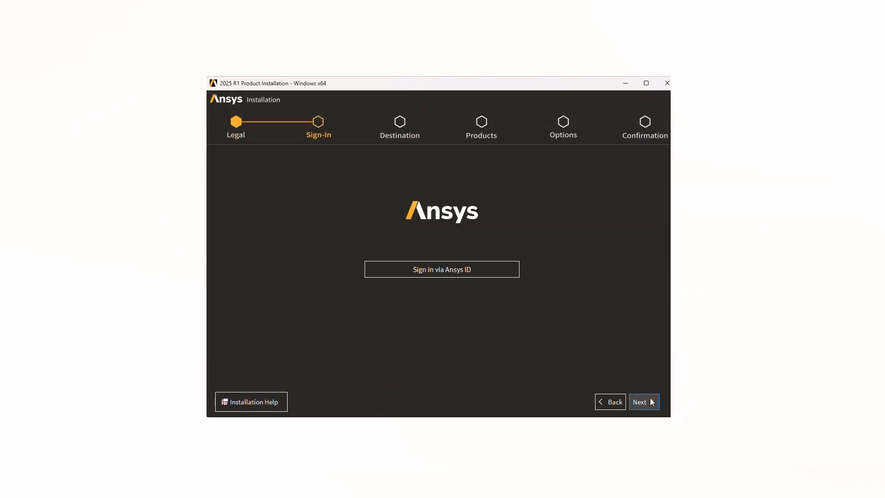
Step: Tick Rocky under Fluids as a product to install and proceed to the next installer step
{"action": "left_click", "coordinate": [643, 401]}
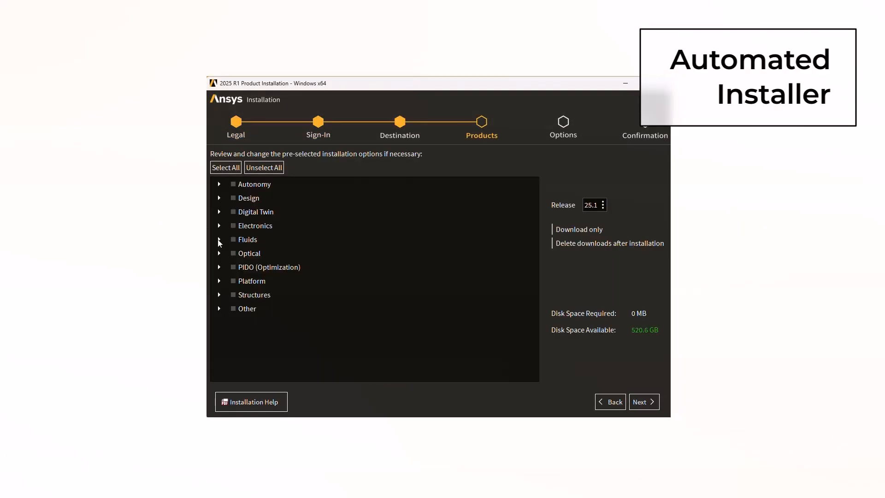
{"action": "left_click", "coordinate": [220, 239]}
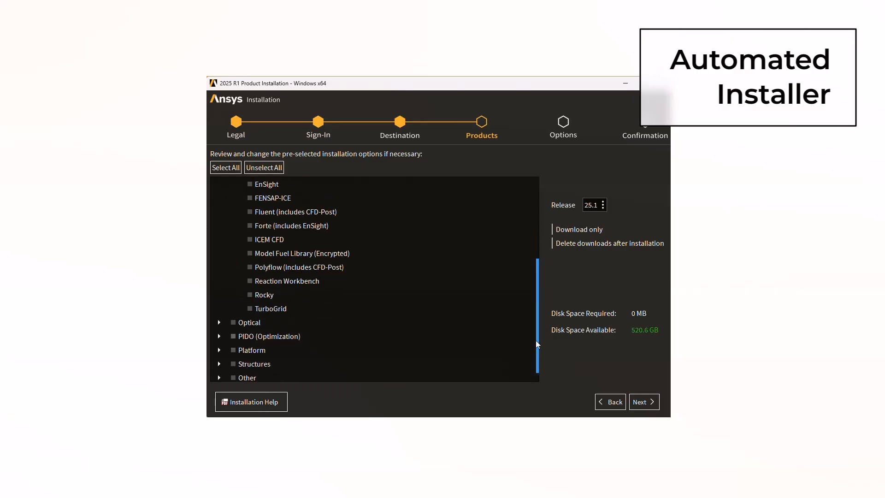
{"action": "left_click", "coordinate": [249, 295]}
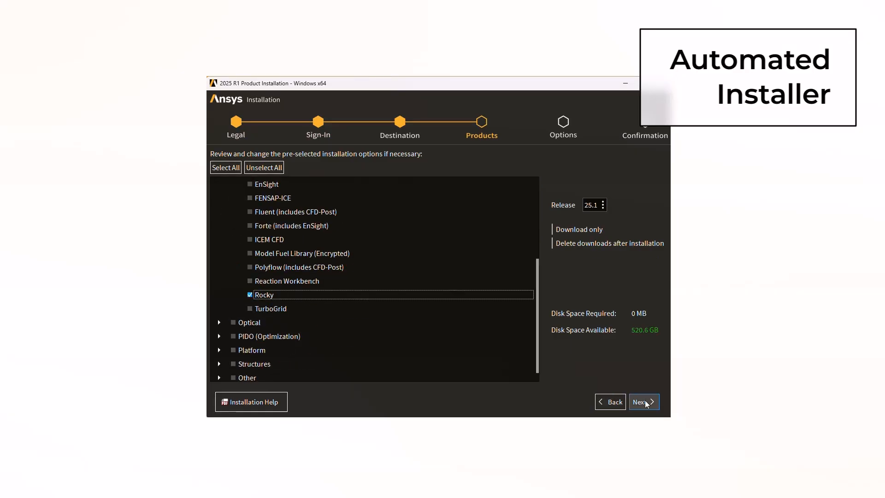
{"action": "left_click", "coordinate": [642, 401]}
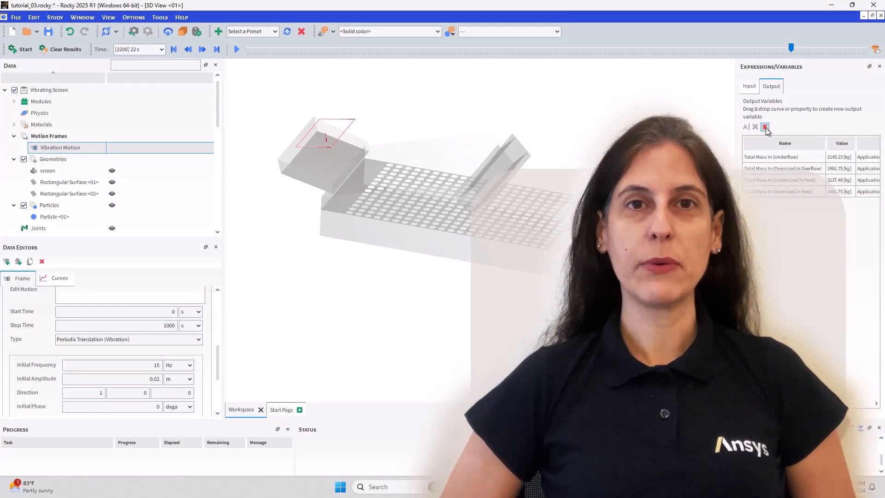
Step: Review the Frequency and Amplitude input variables, the empty output list, and the Underflow process box settings
{"action": "left_click", "coordinate": [749, 86]}
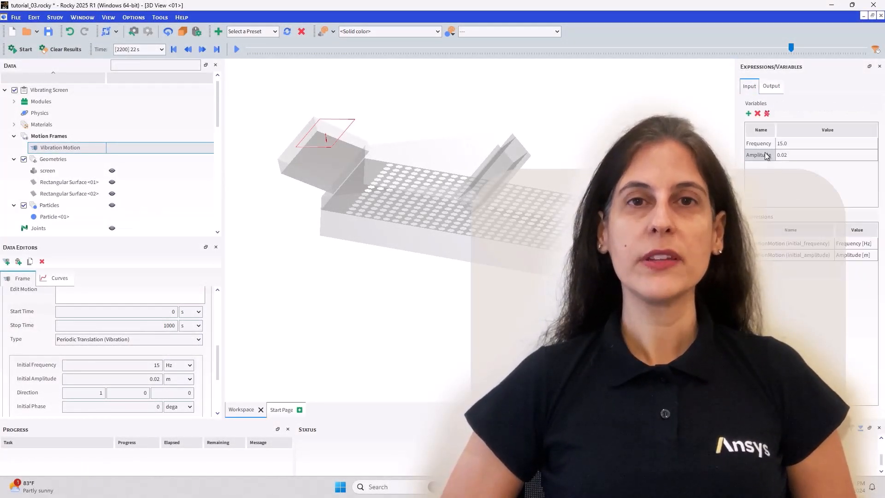
{"action": "left_click", "coordinate": [770, 85]}
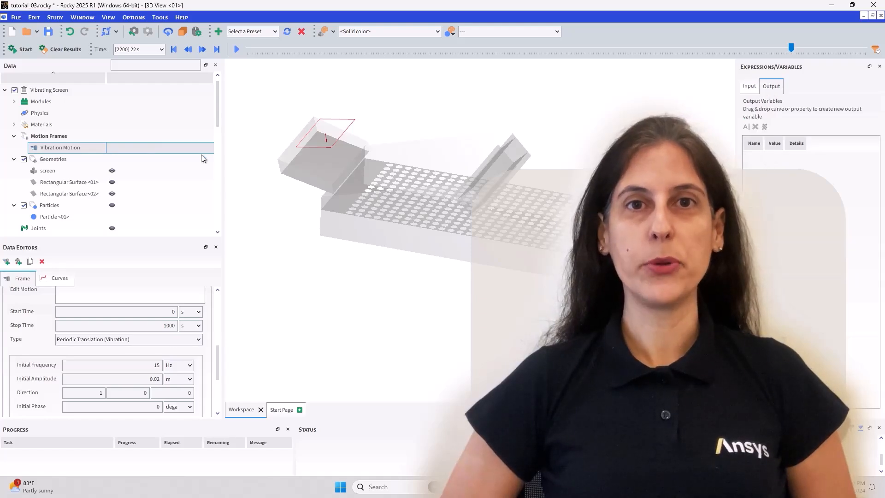
{"action": "left_click", "coordinate": [43, 135]}
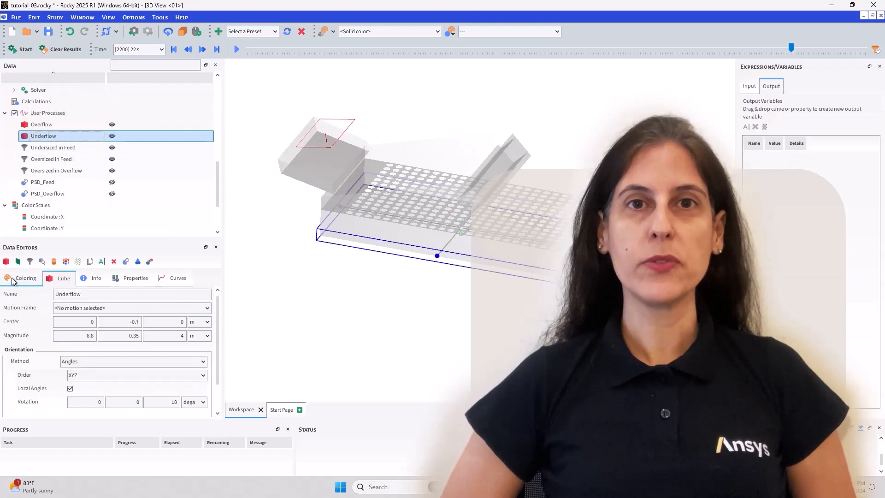